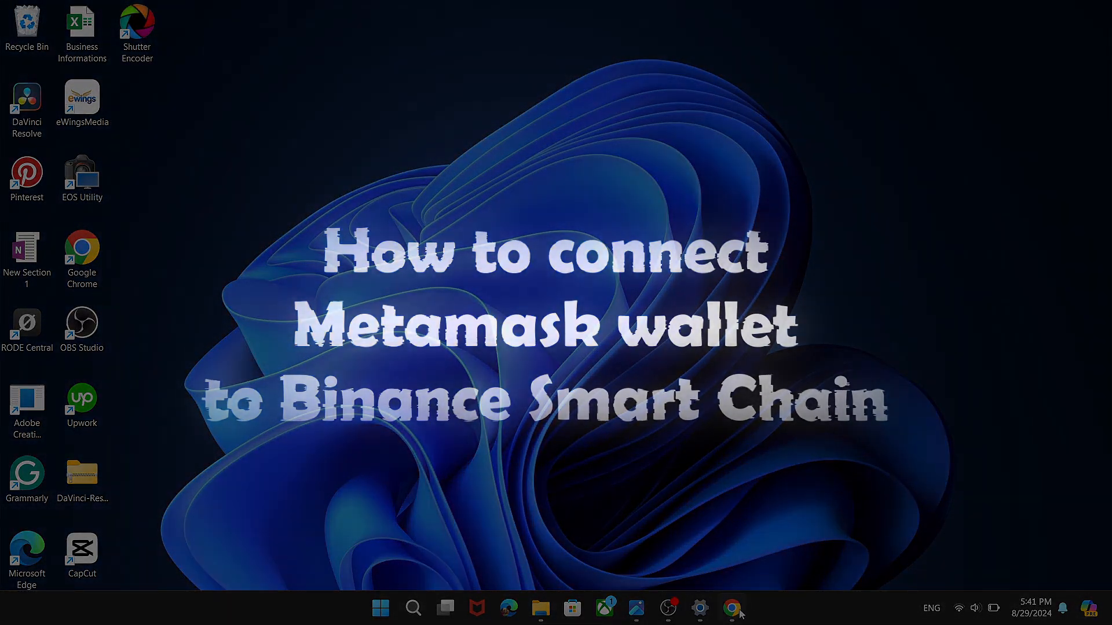
Step: Launch Google Chrome from the desktop so a new blank tab is showing
click(732, 608)
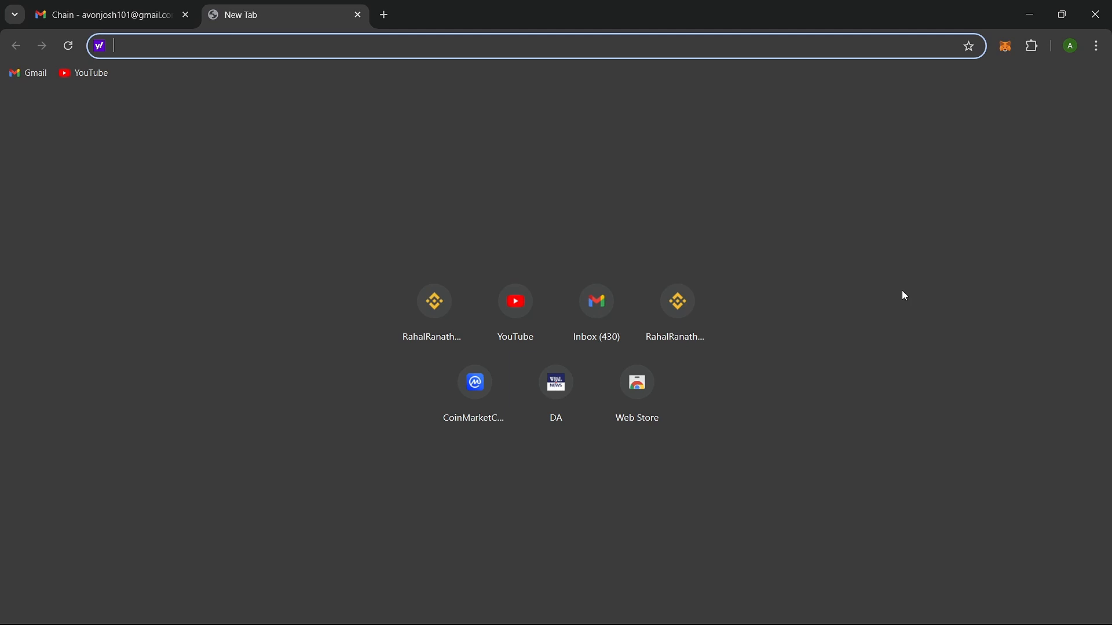
Step: Bring up the MetaMask extension popup from Chrome's toolbar
click(1004, 46)
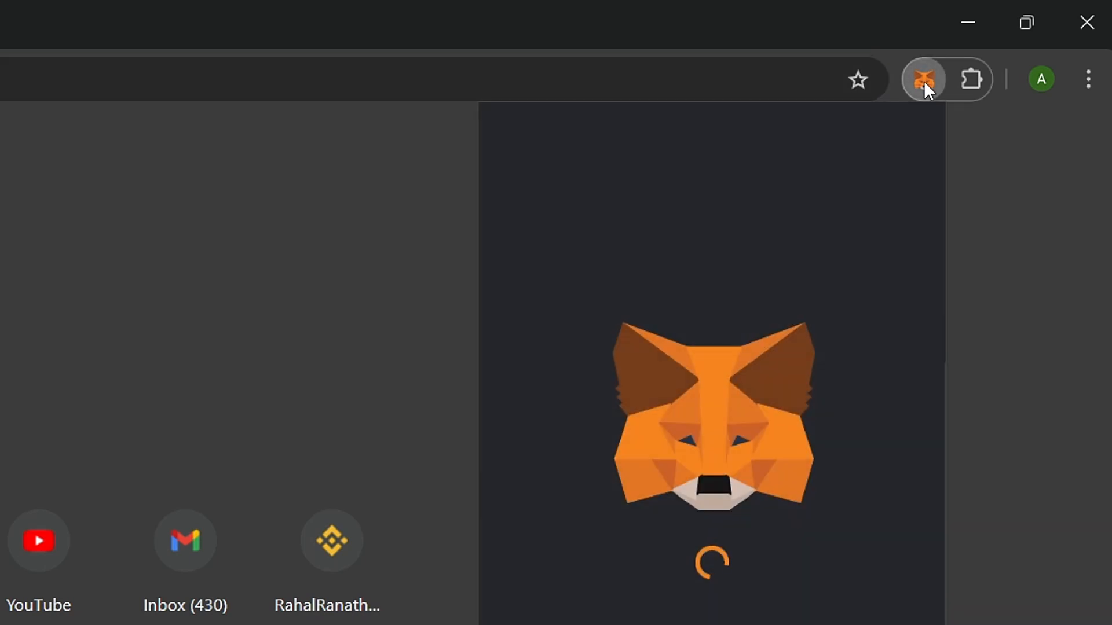
Step: Expand the MetaMask wallet into its own full browser tab
click(923, 78)
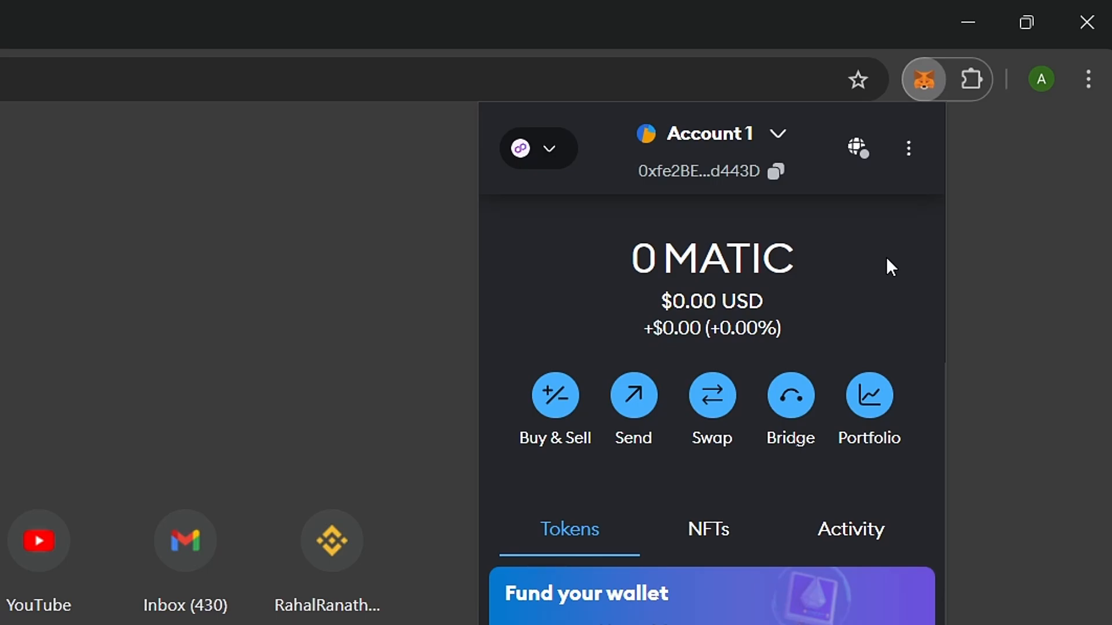
click(908, 149)
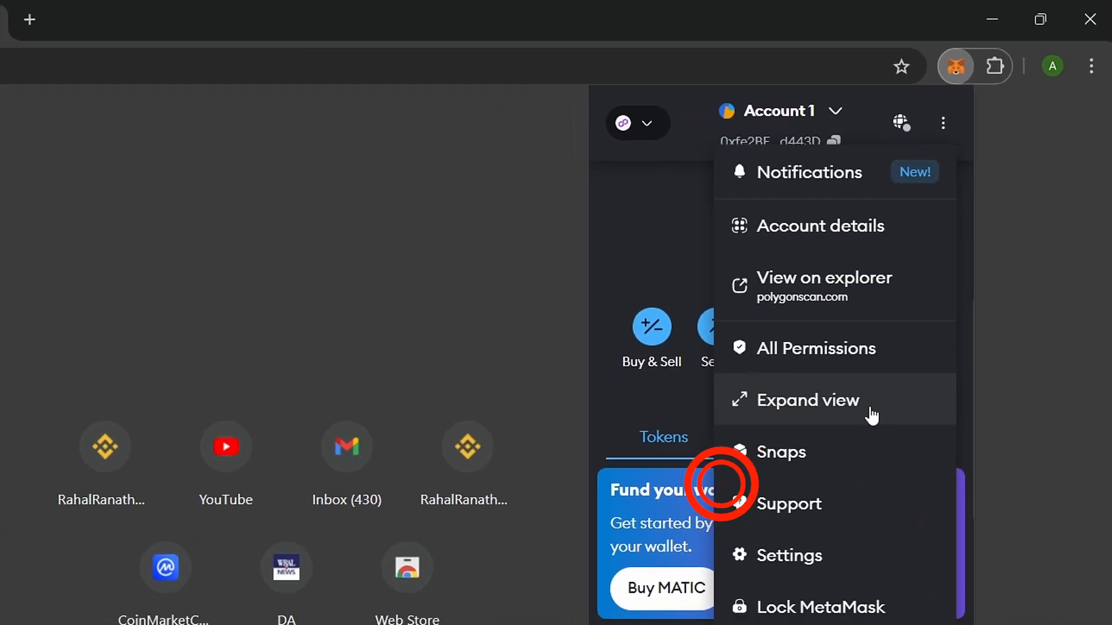
click(808, 399)
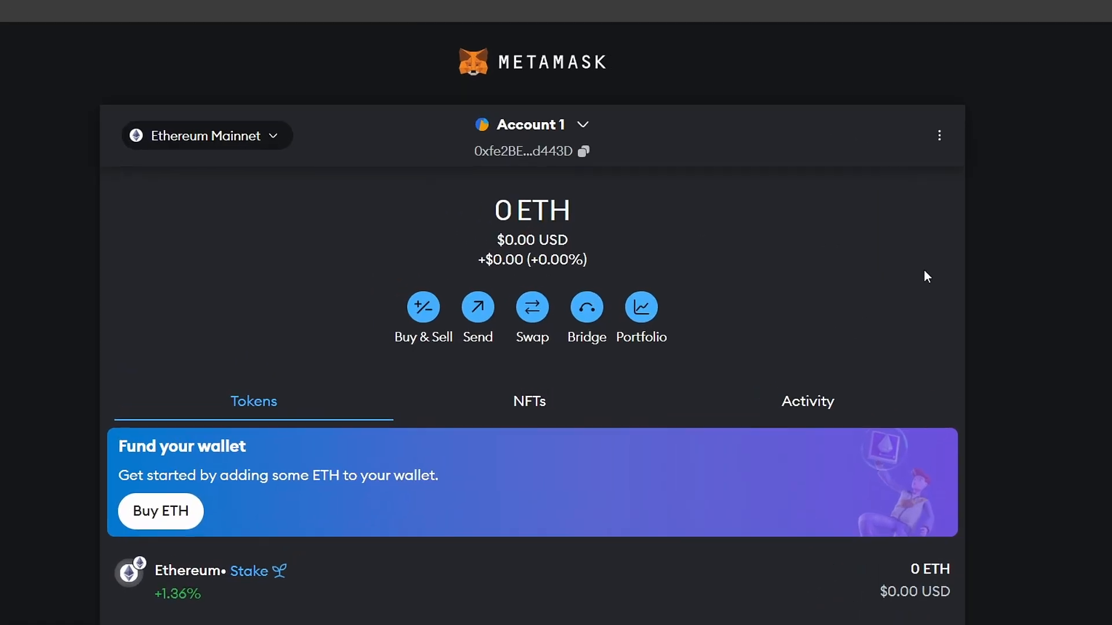
Step: Go to the wallet's Settings and show the Networks page
click(939, 135)
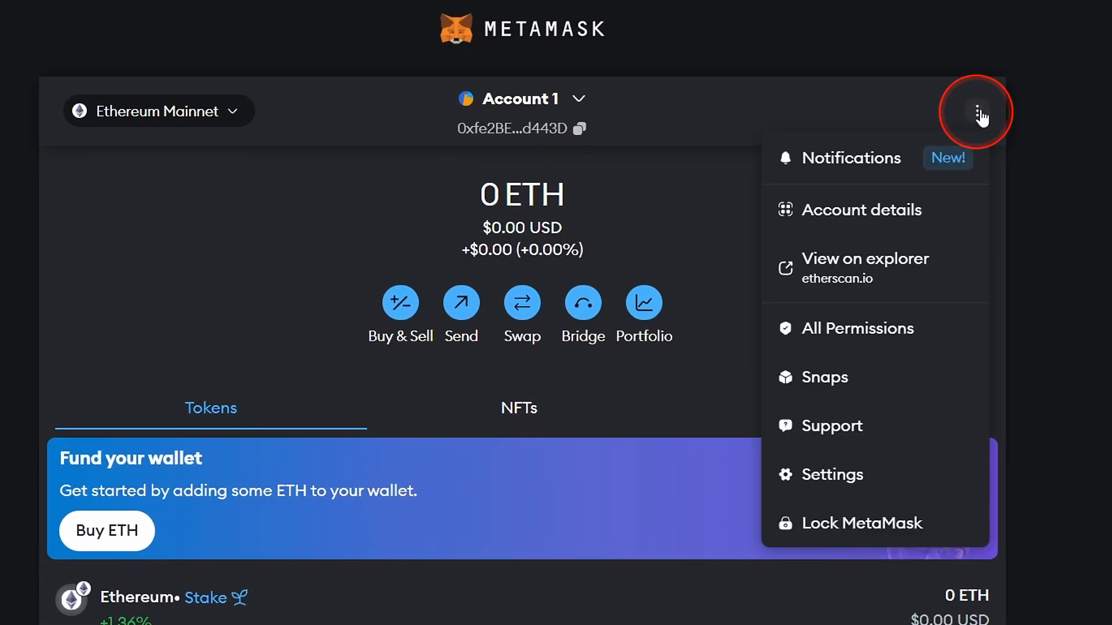
click(832, 475)
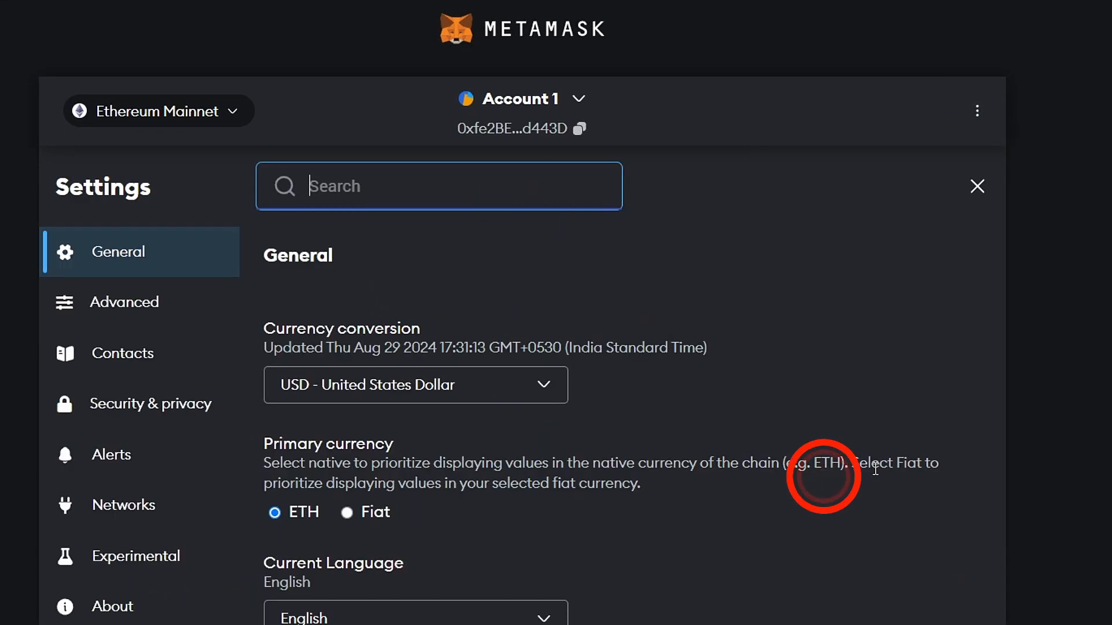
click(124, 505)
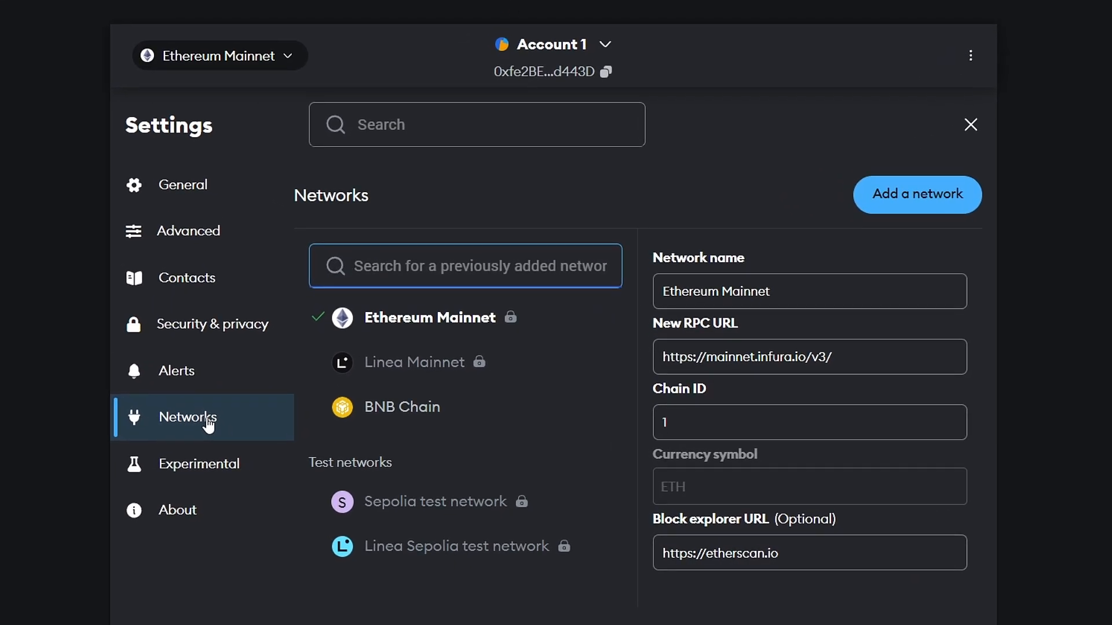
Step: Manually add the BNB Smart Chain network (chain ID 56, symbol BNB) and save it
click(916, 195)
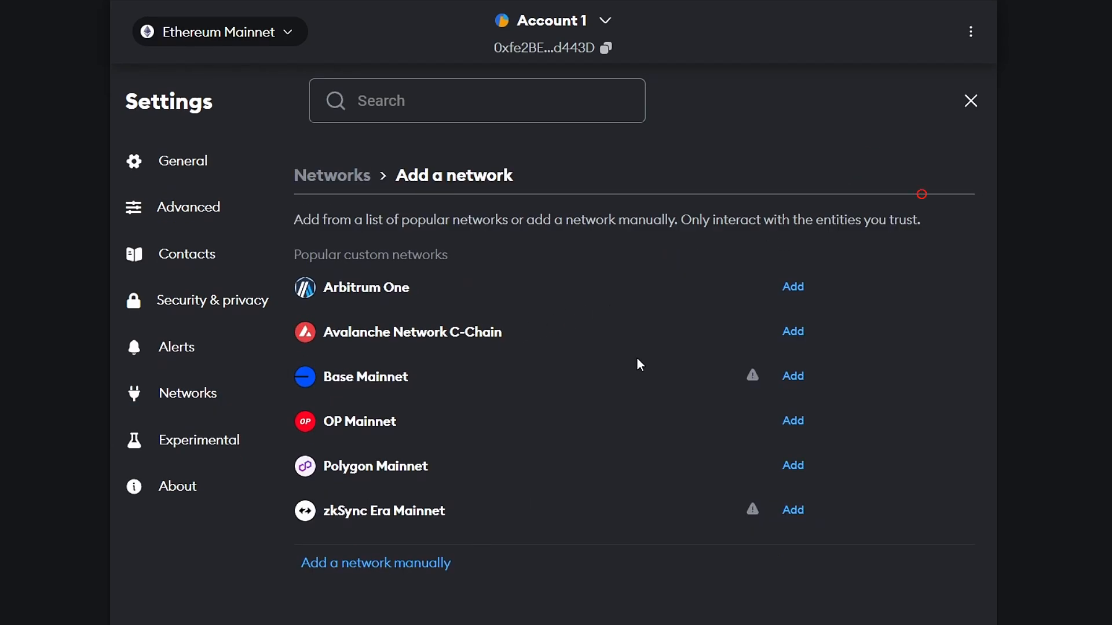
click(375, 563)
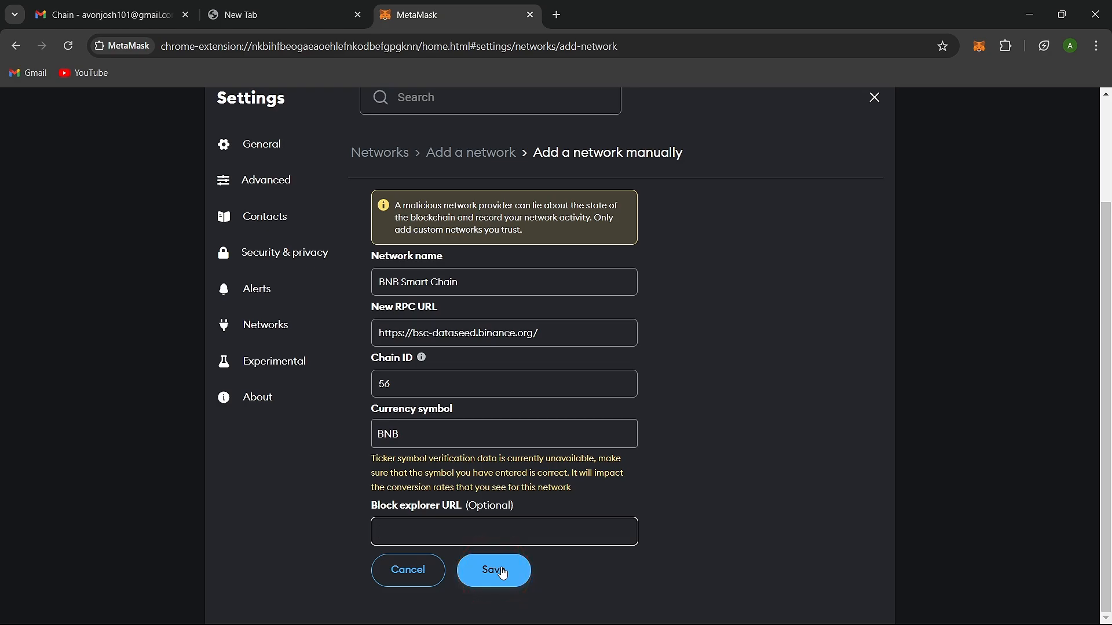
click(493, 570)
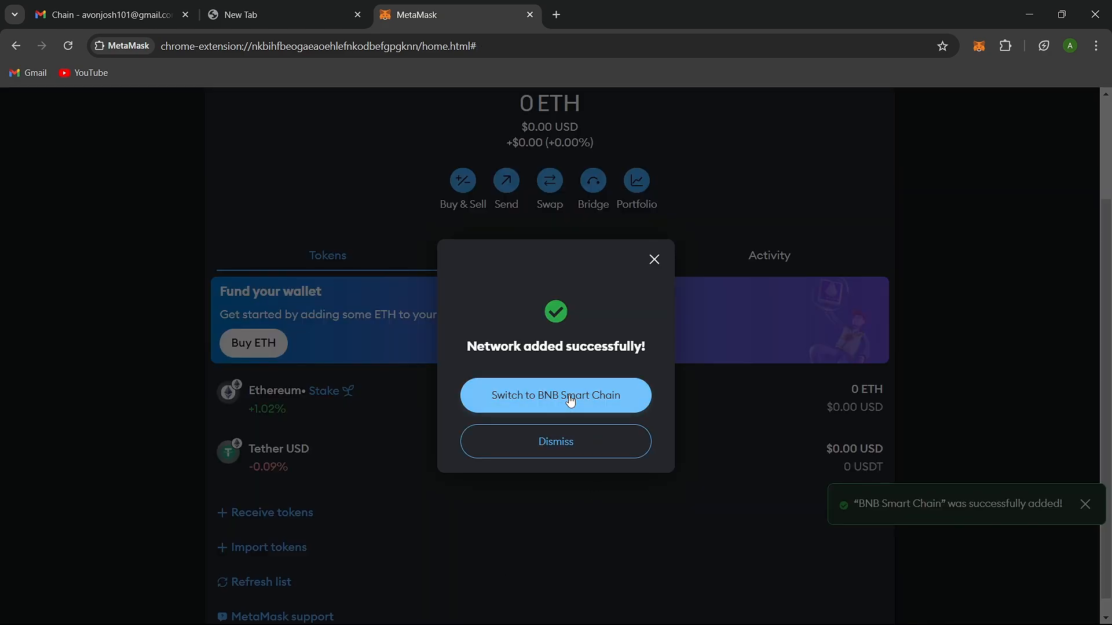
Step: Switch to BNB Smart Chain to check the balance, then return to Ethereum Mainnet showing 0 ETH
click(555, 395)
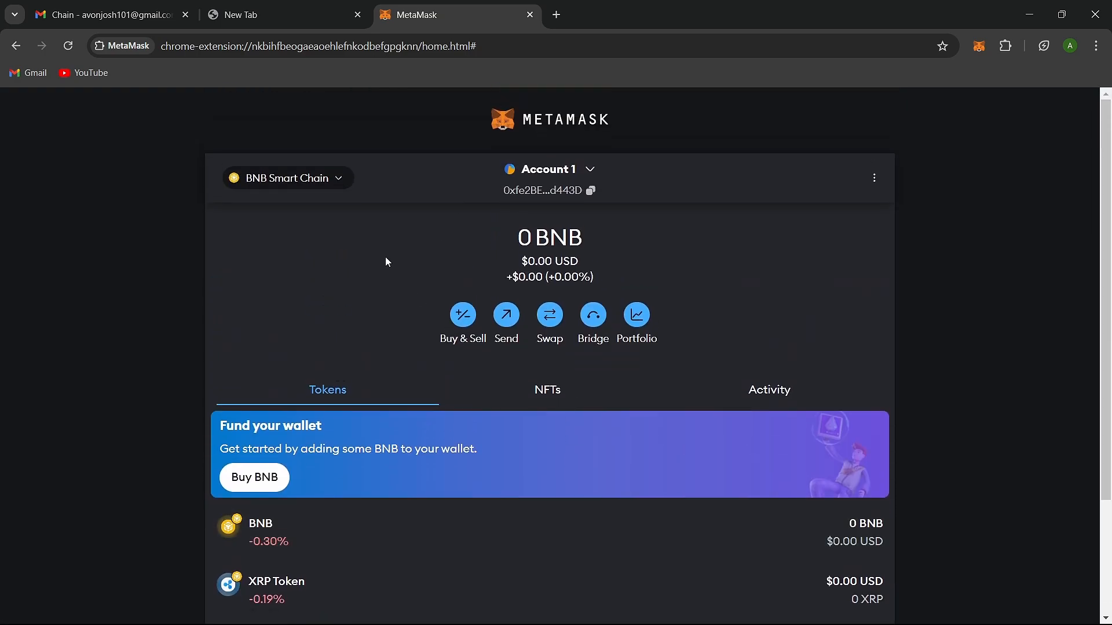
mouse_move(368, 210)
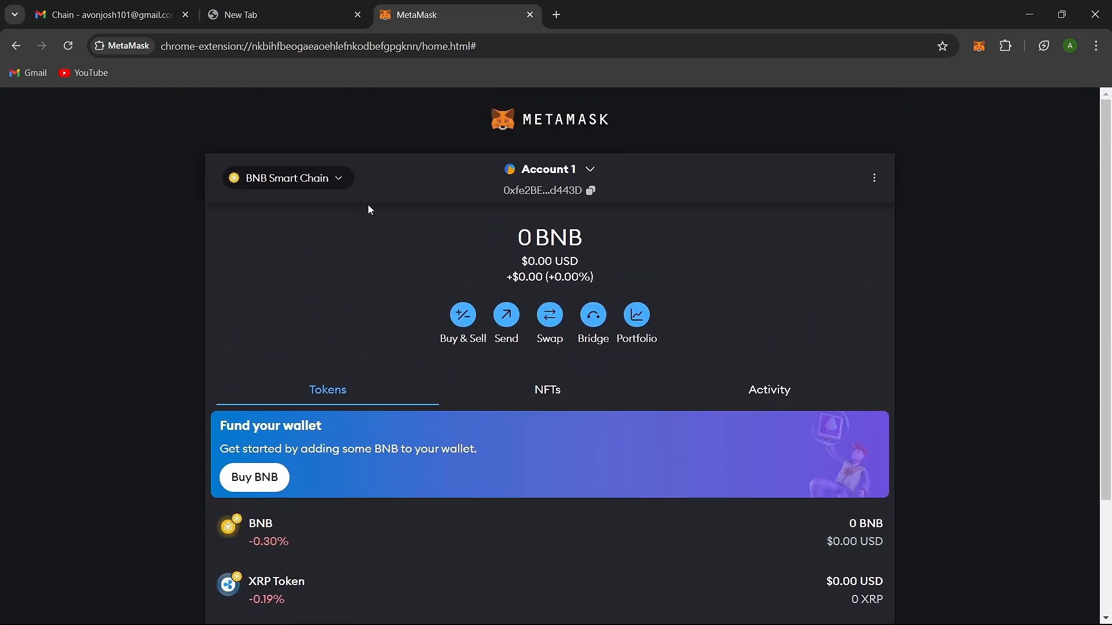
click(286, 179)
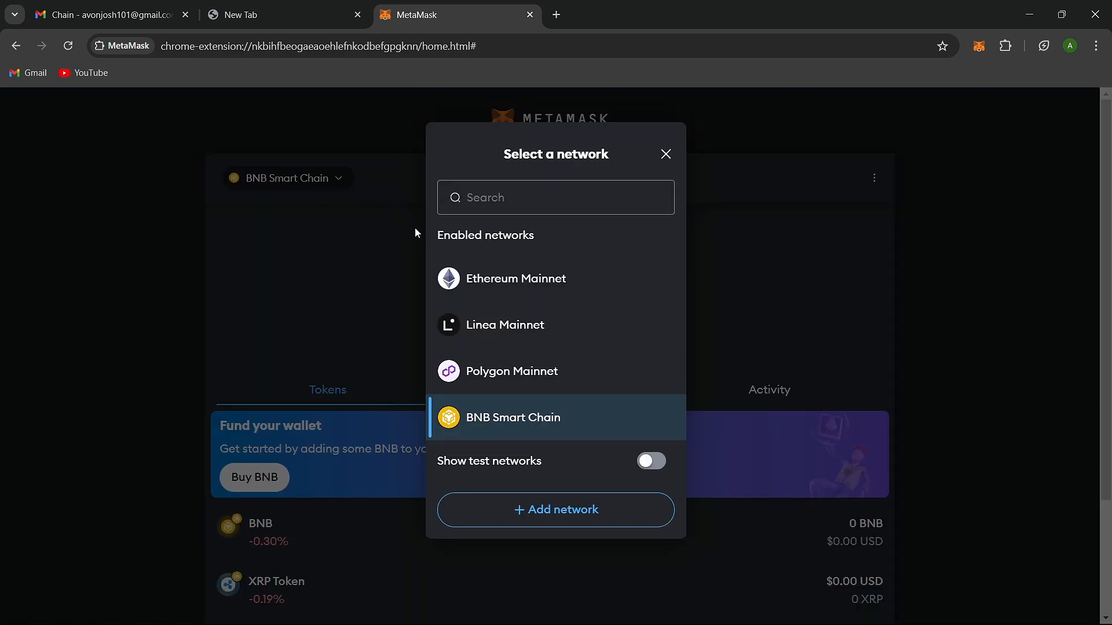
click(515, 278)
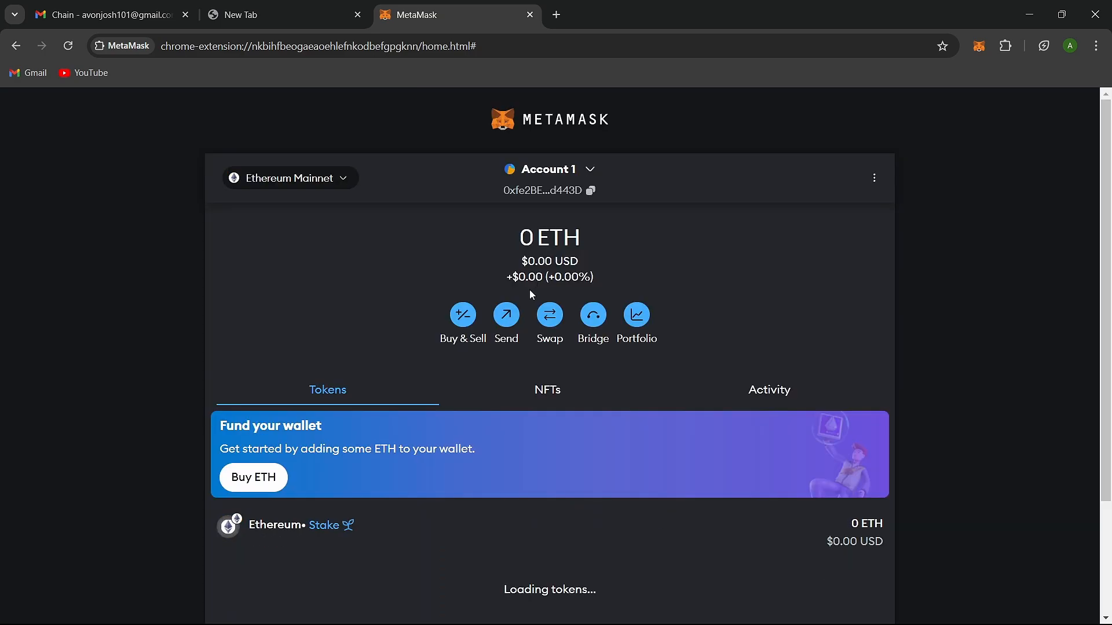
scroll(down, 3)
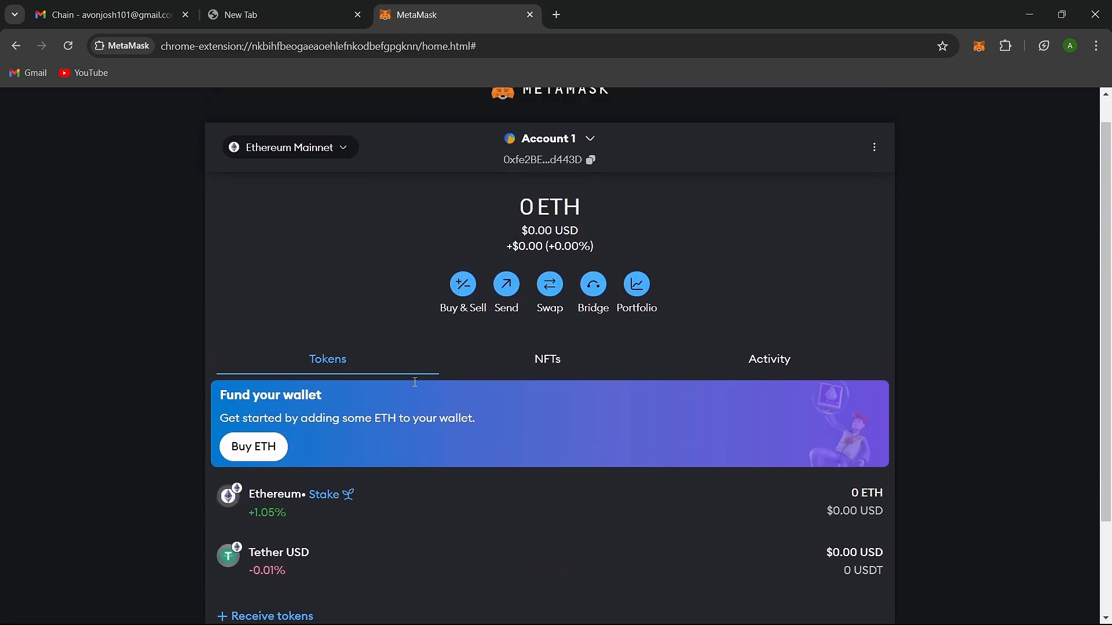
click(290, 147)
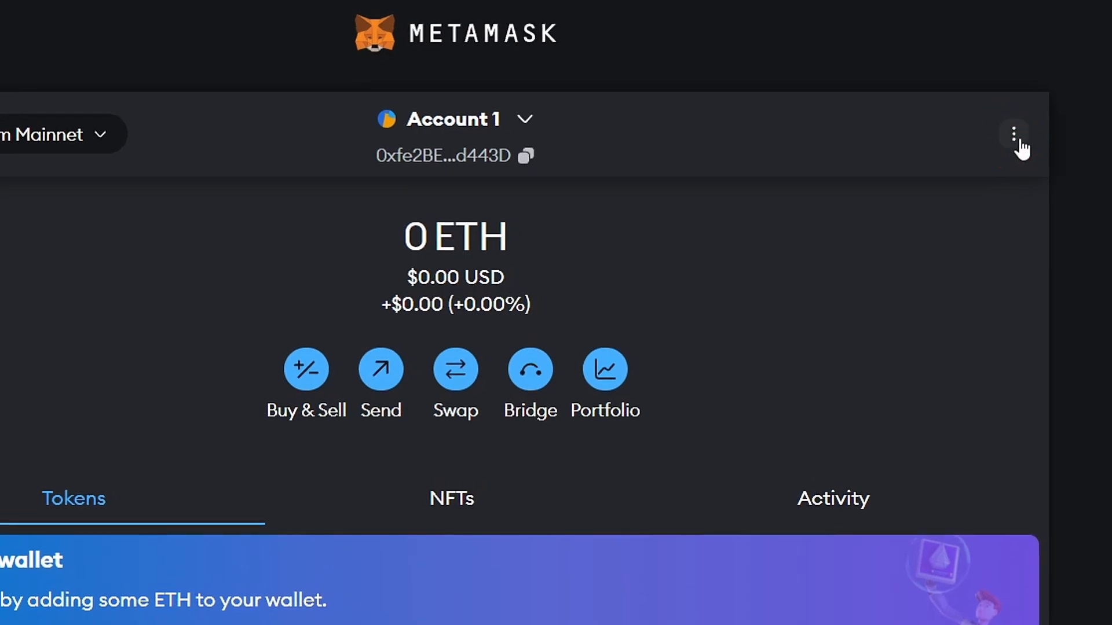
Step: Copy the account's full wallet address from Account details and move to the exchange tab
click(1014, 134)
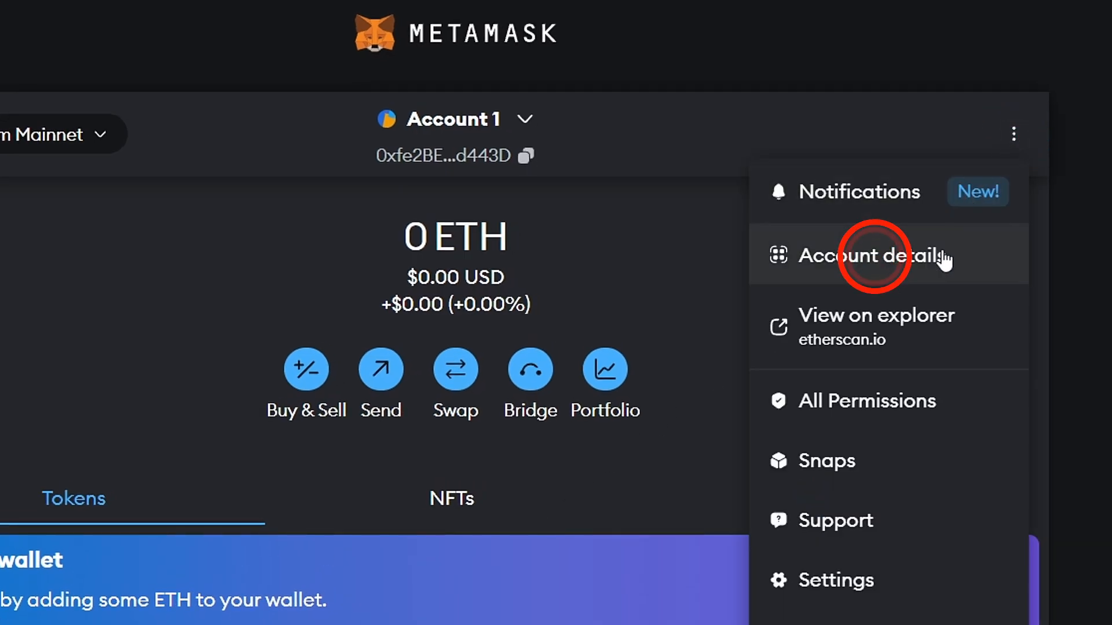
click(871, 255)
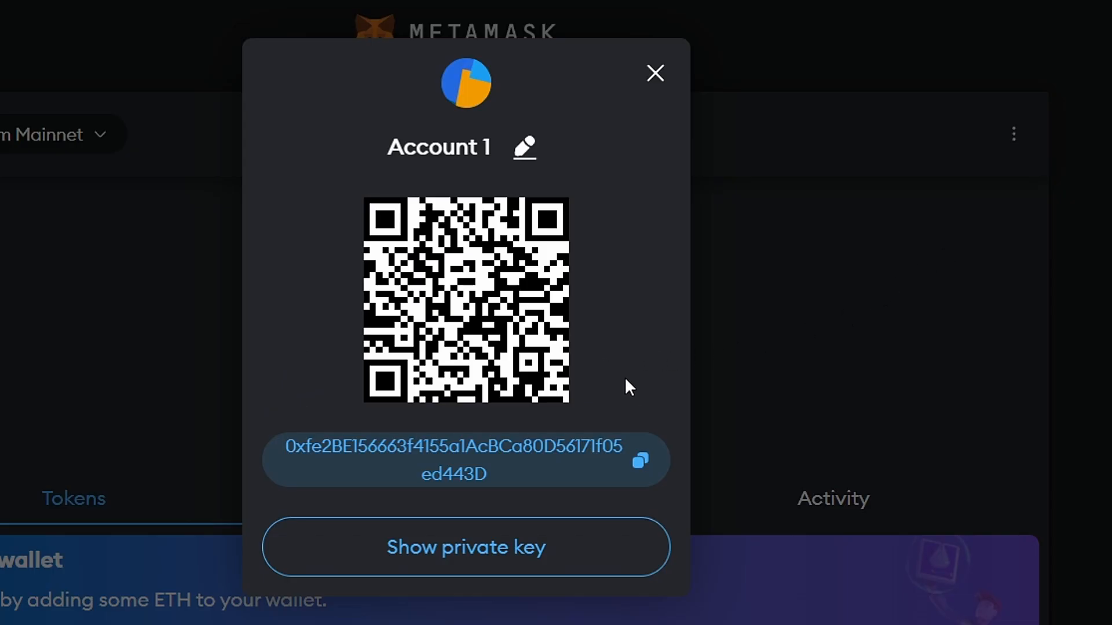
click(639, 460)
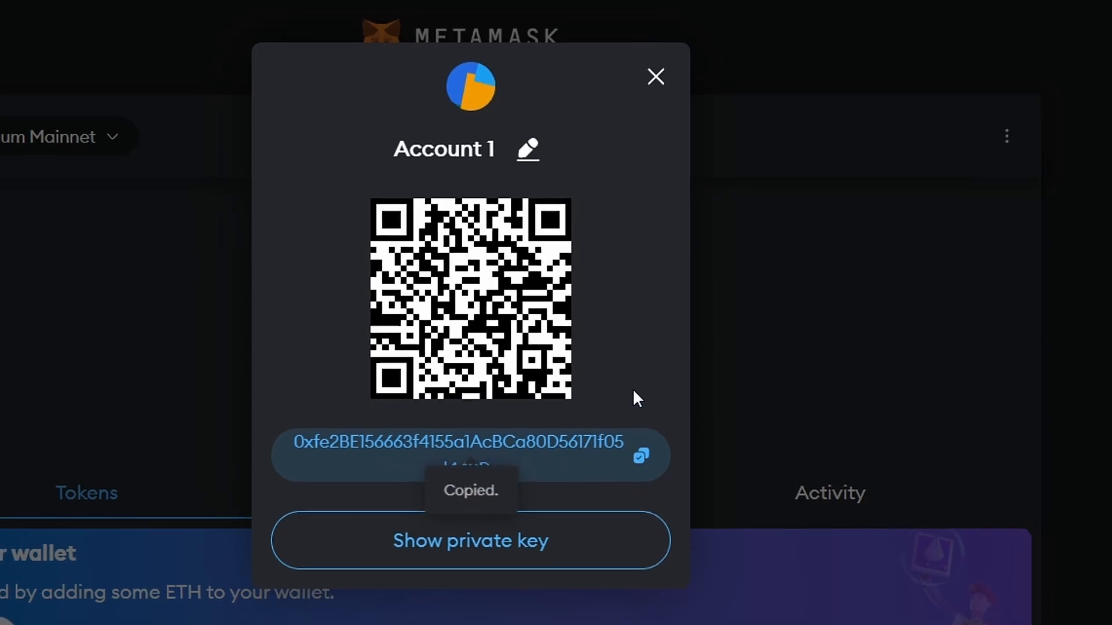
click(653, 76)
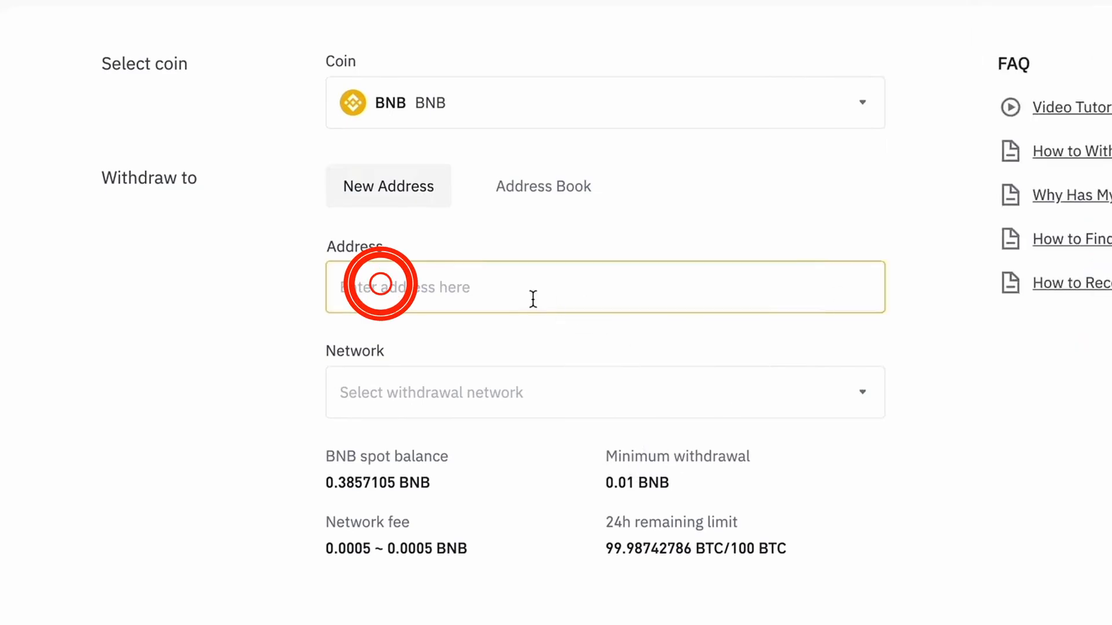
Step: Withdraw the full 0.38571050 BNB to address 0x7537f3D8…F47a over BSC (BEP20) and confirm
text(0x7537f3D8576dd700F929655d78BAE0dC9505F47a)
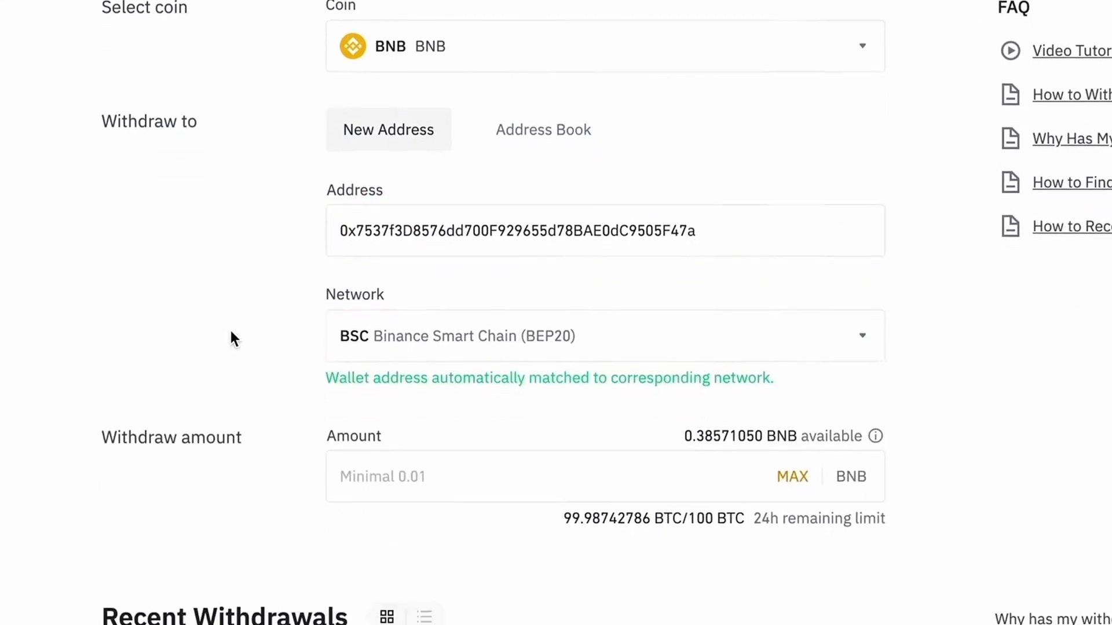
scroll(down, 3)
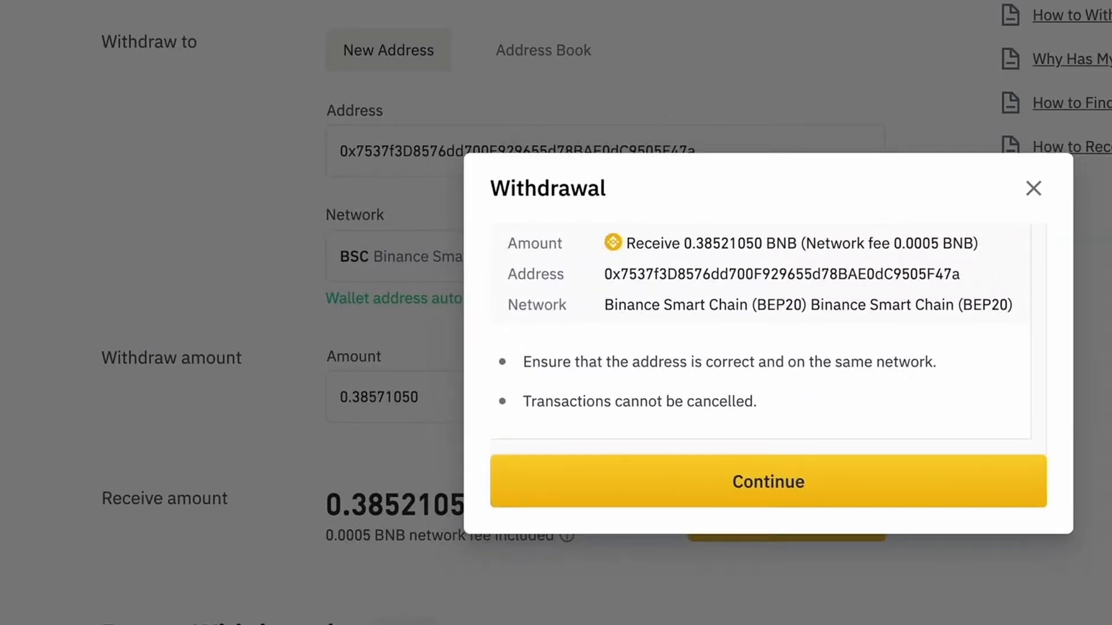
mouse_move(981, 461)
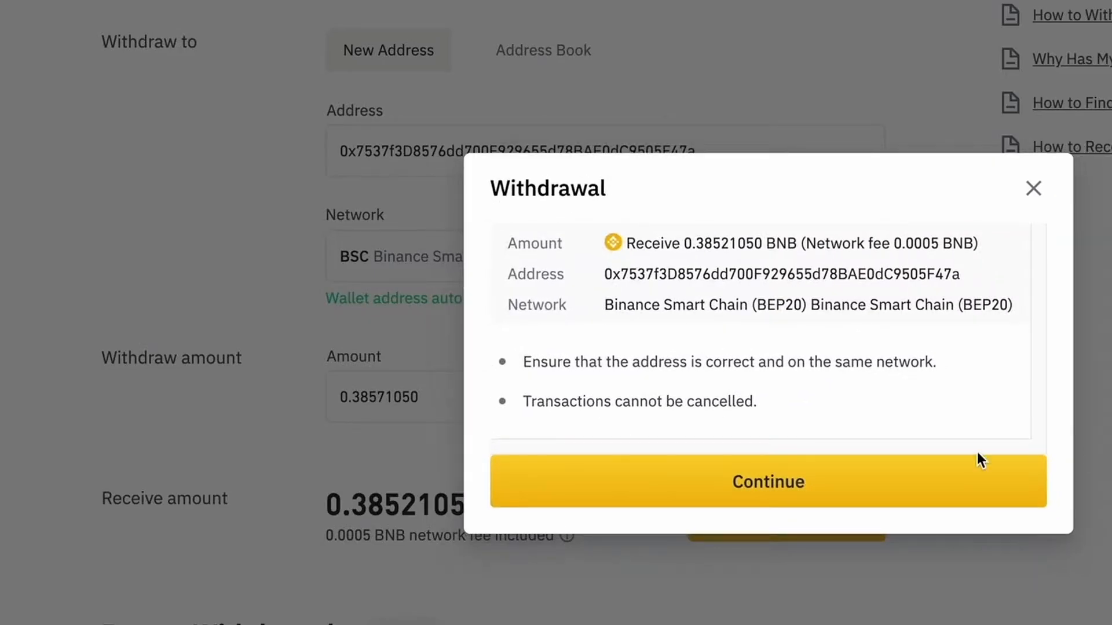
mouse_move(839, 469)
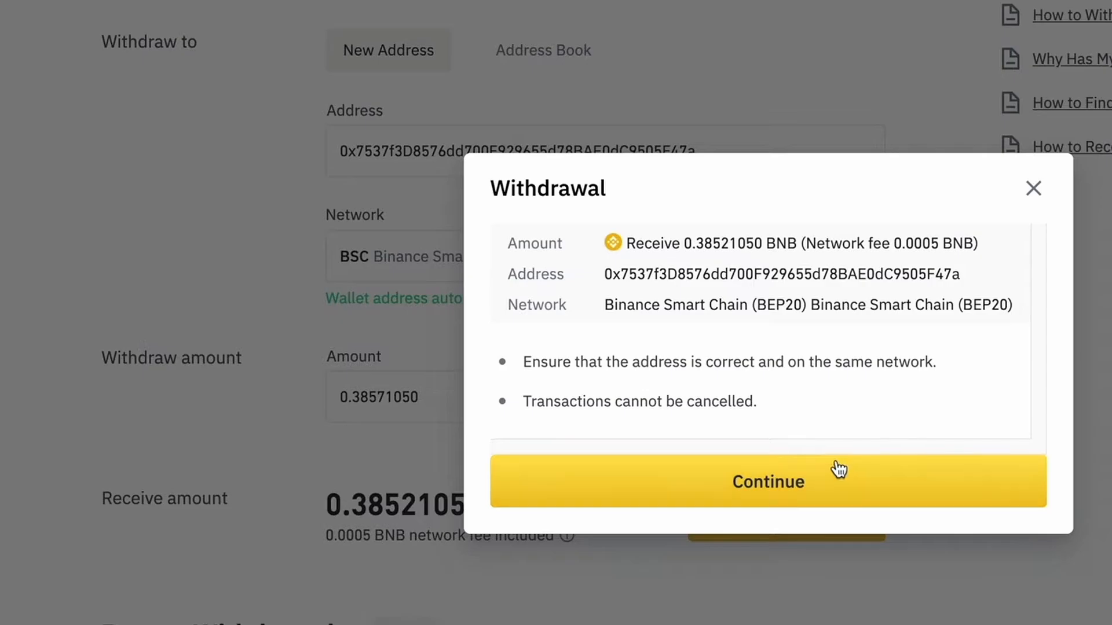
click(767, 481)
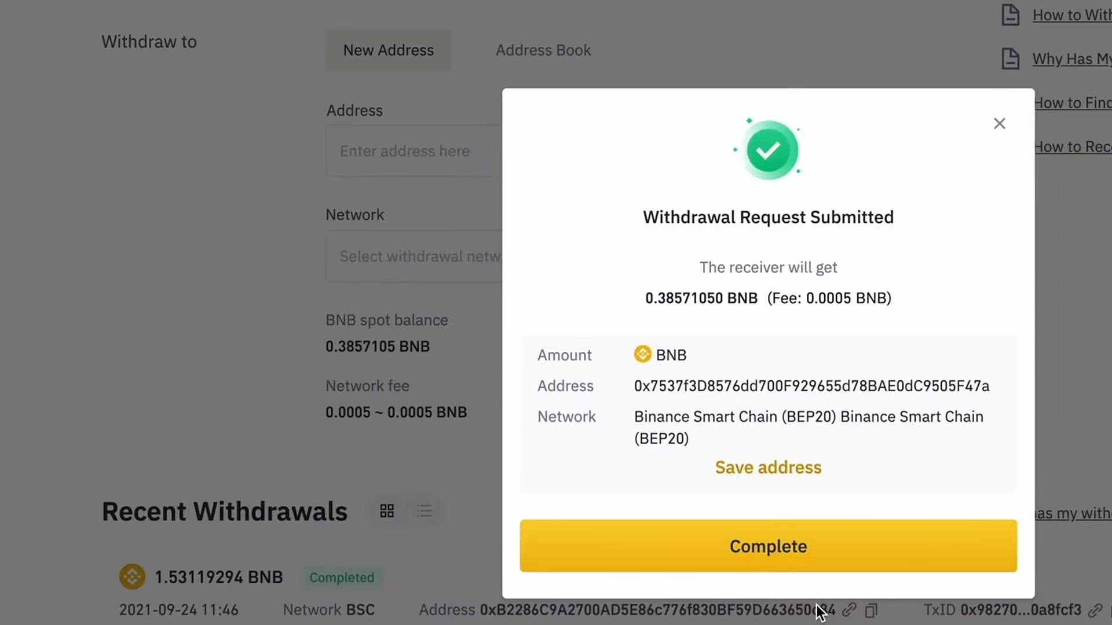
mouse_move(822, 580)
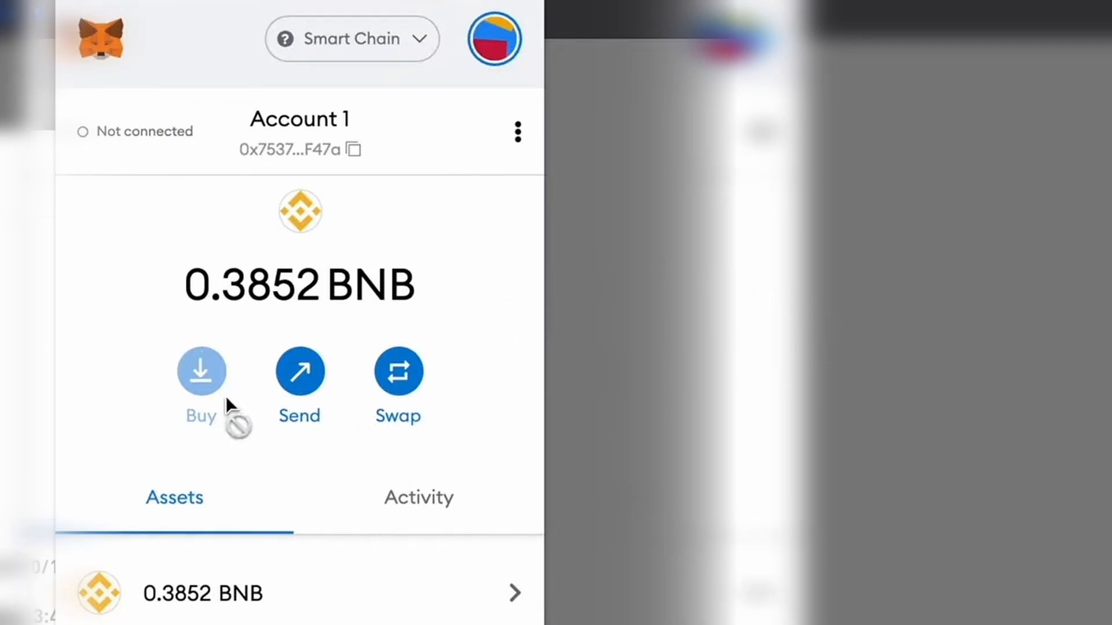
mouse_move(423, 456)
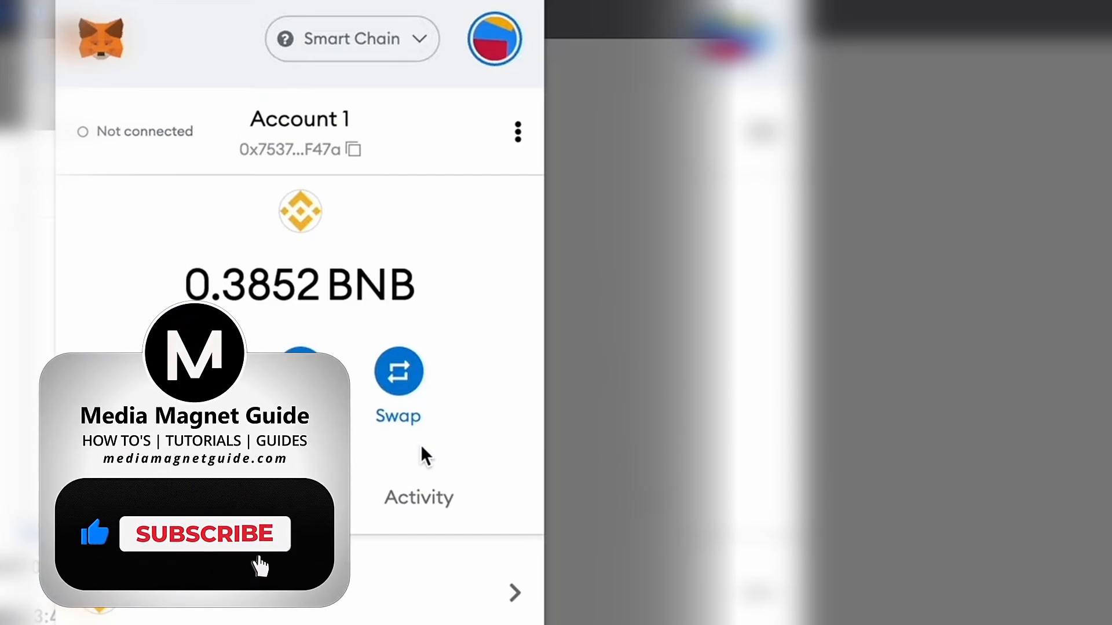
click(205, 533)
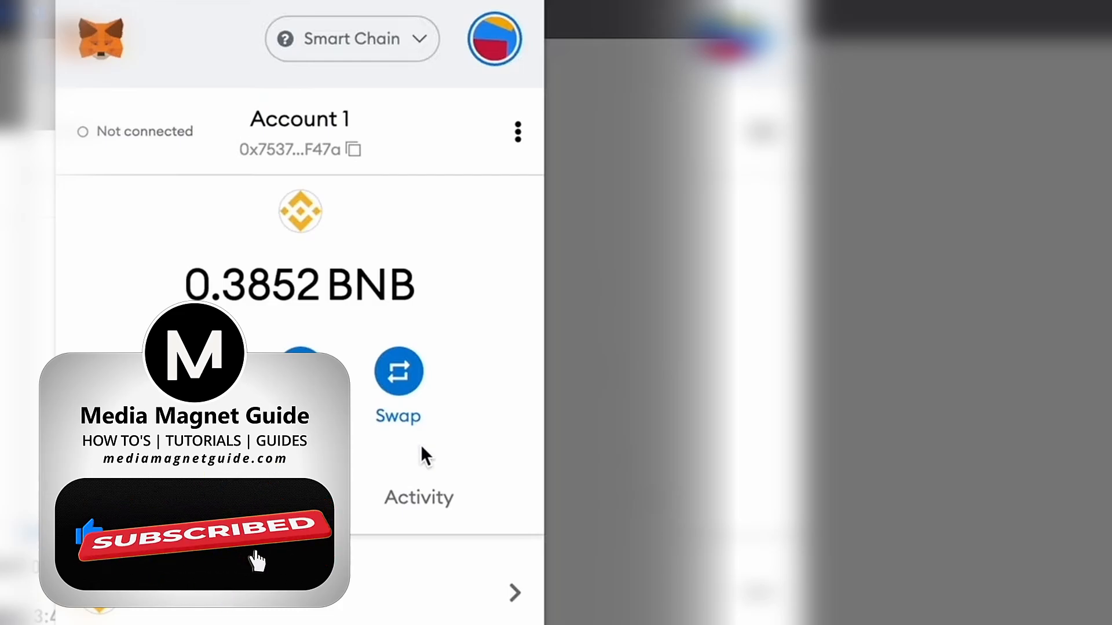